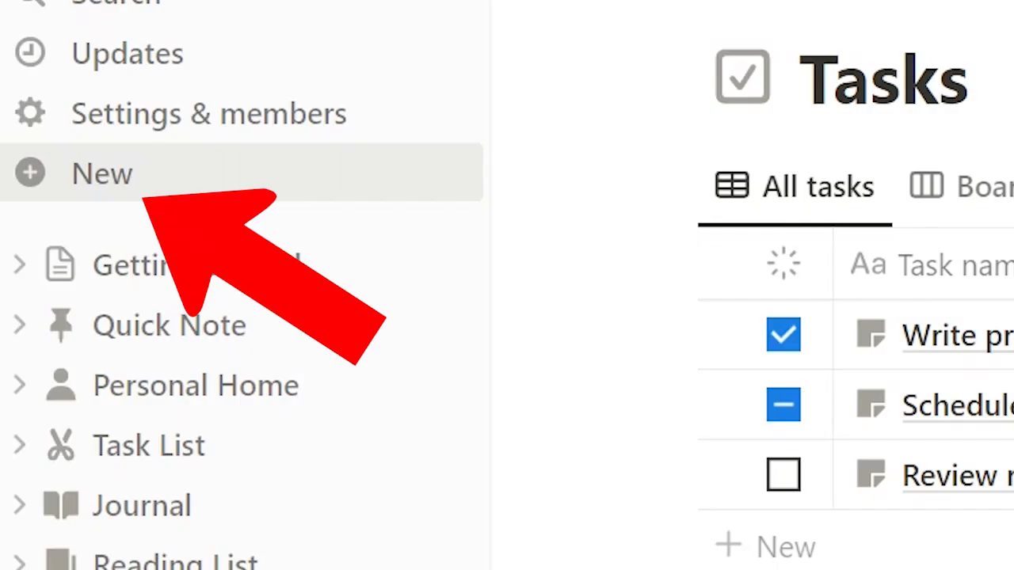
# Create a new plain page from the sidebar's New menu
pyautogui.click(100, 174)
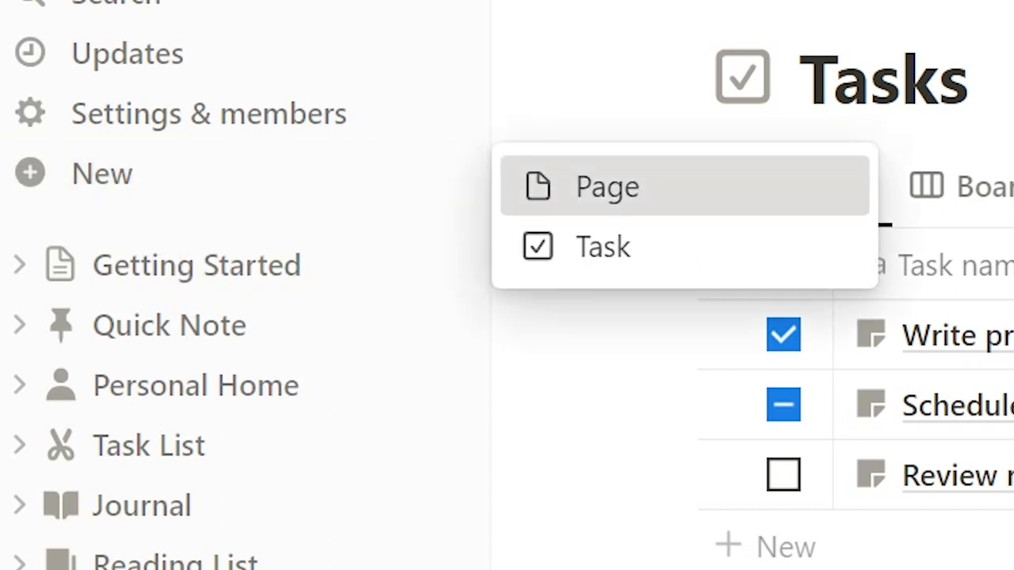
pyautogui.click(607, 187)
pyautogui.write('Sample T')
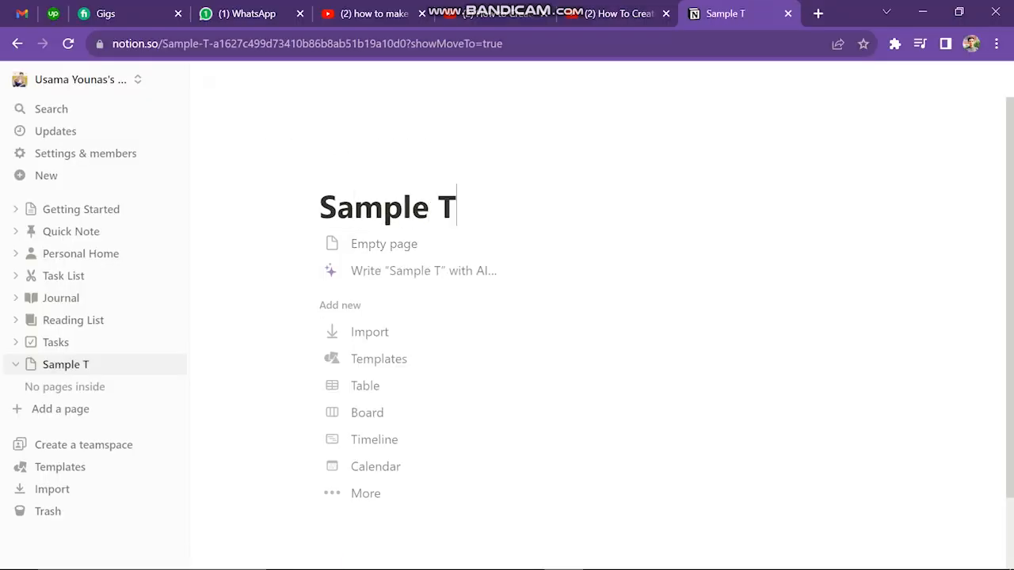
# Title the page 'Sample Template' and insert a table backed by a new database
pyautogui.write('emplate')
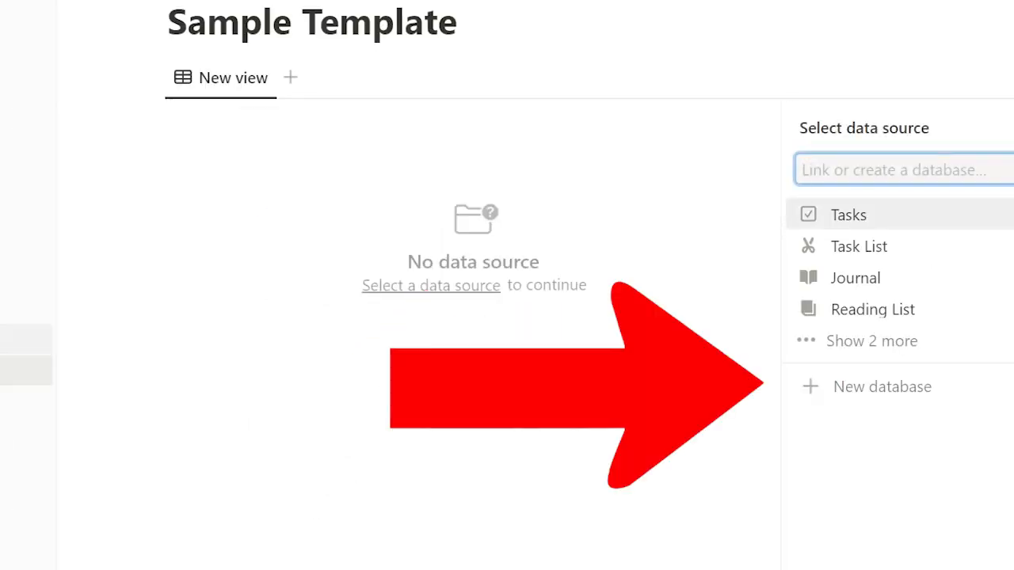
pyautogui.click(847, 214)
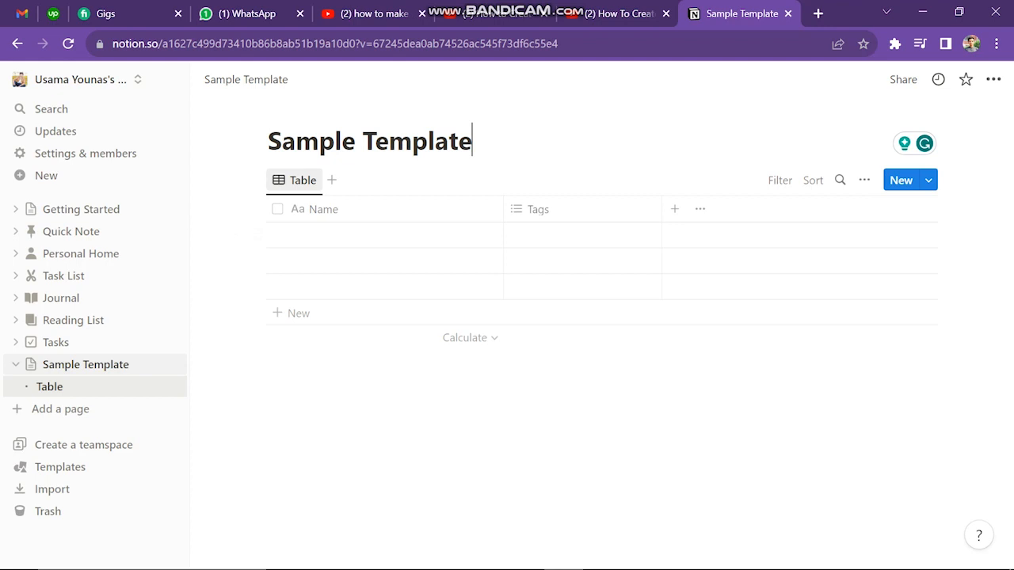
# Edit the Tags property to give the table 'fathers name' and 'Age' columns
pyautogui.click(314, 209)
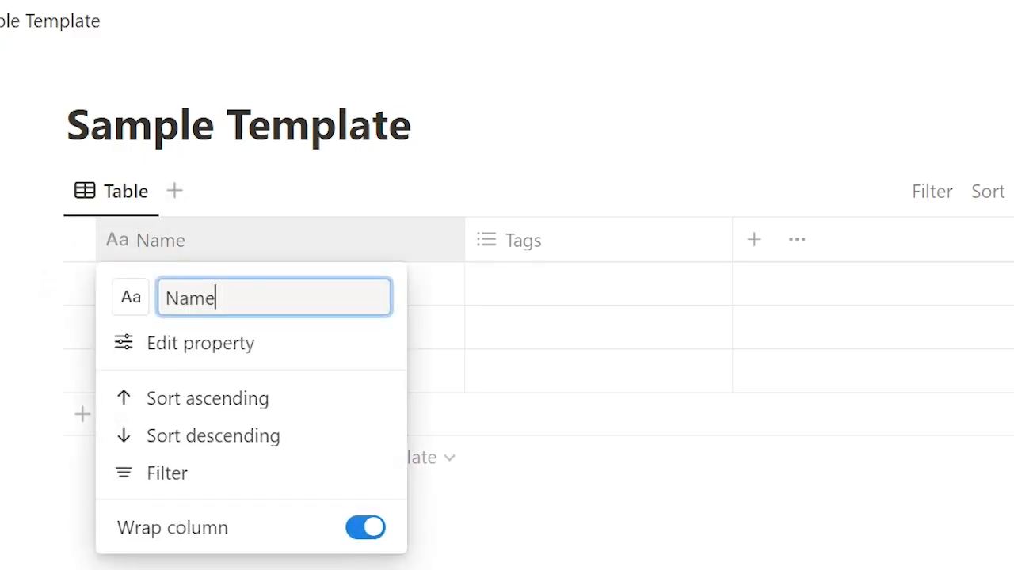
pyautogui.click(524, 240)
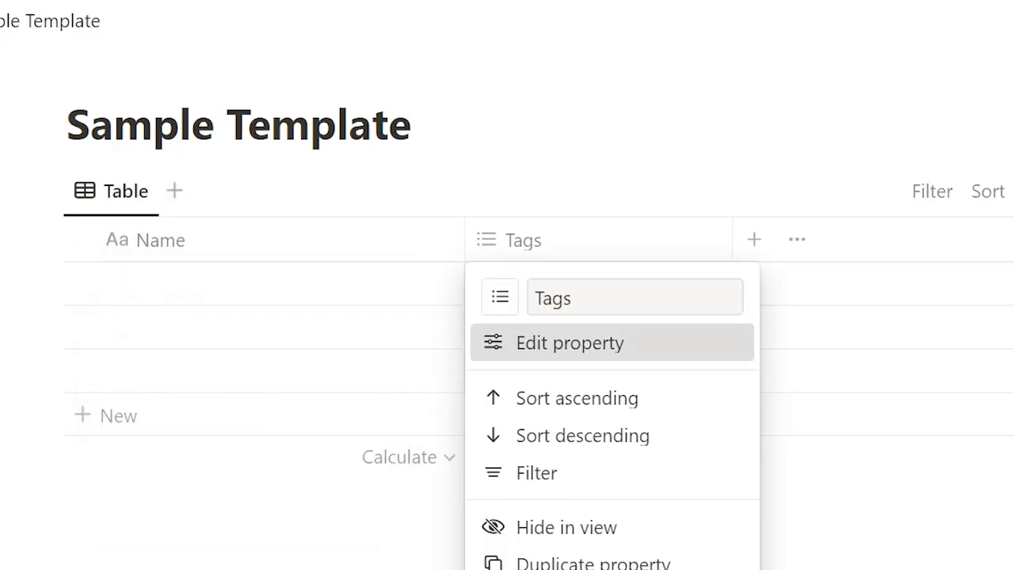
pyautogui.click(570, 343)
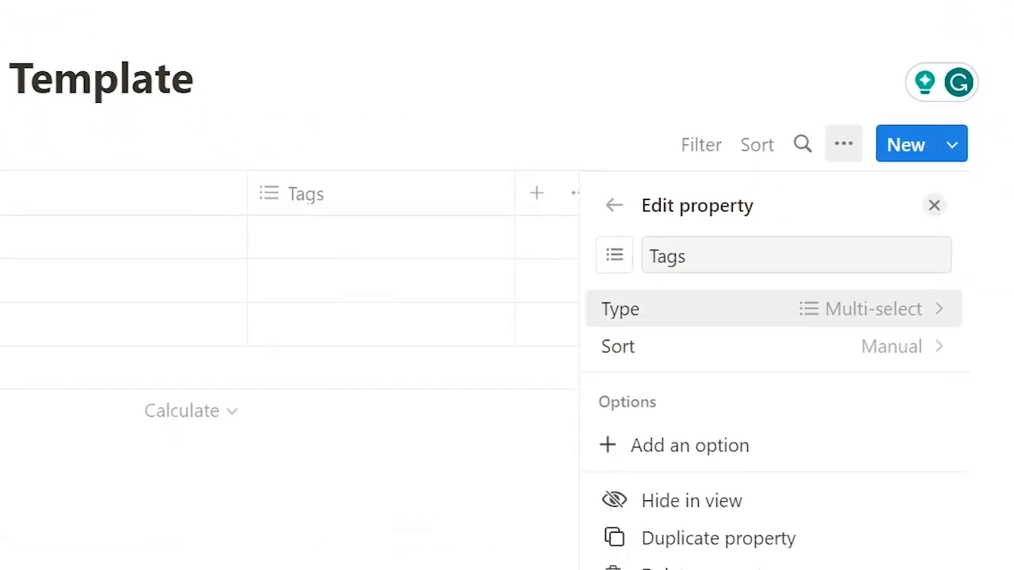
pyautogui.write('a')
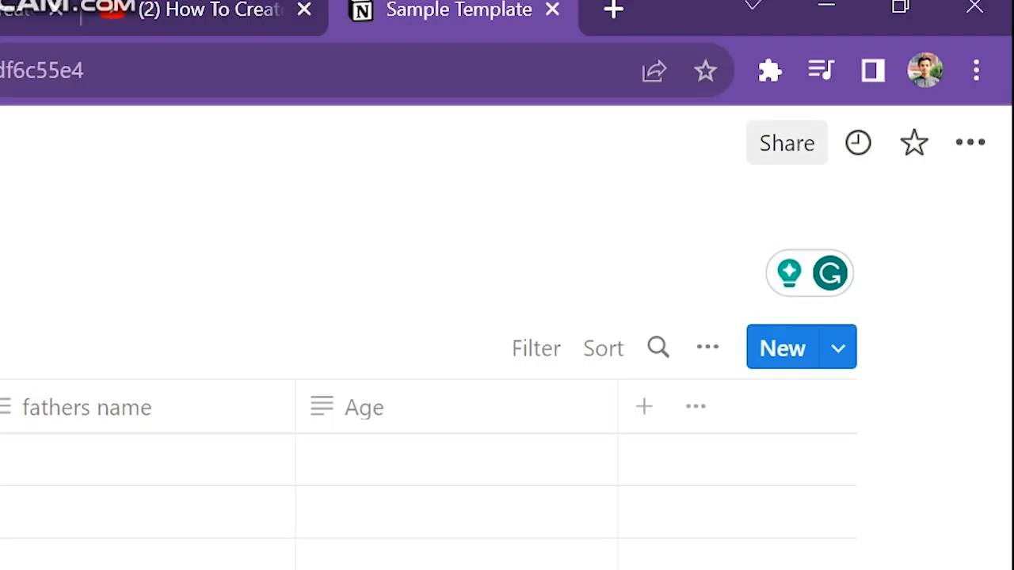
pyautogui.moveTo(787, 143)
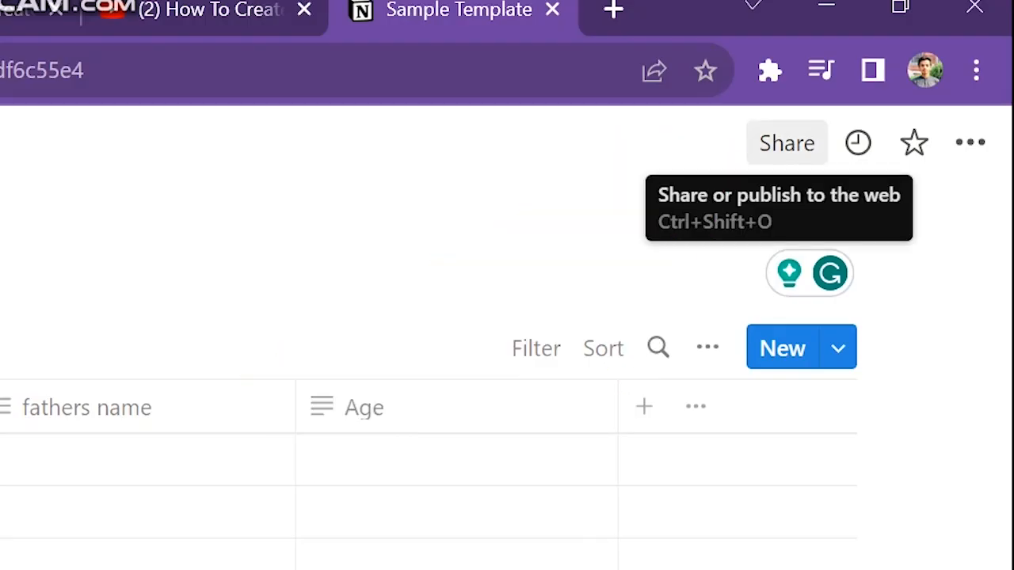
# Change page access from Invite only to Anyone in the workspace with the link
pyautogui.click(786, 143)
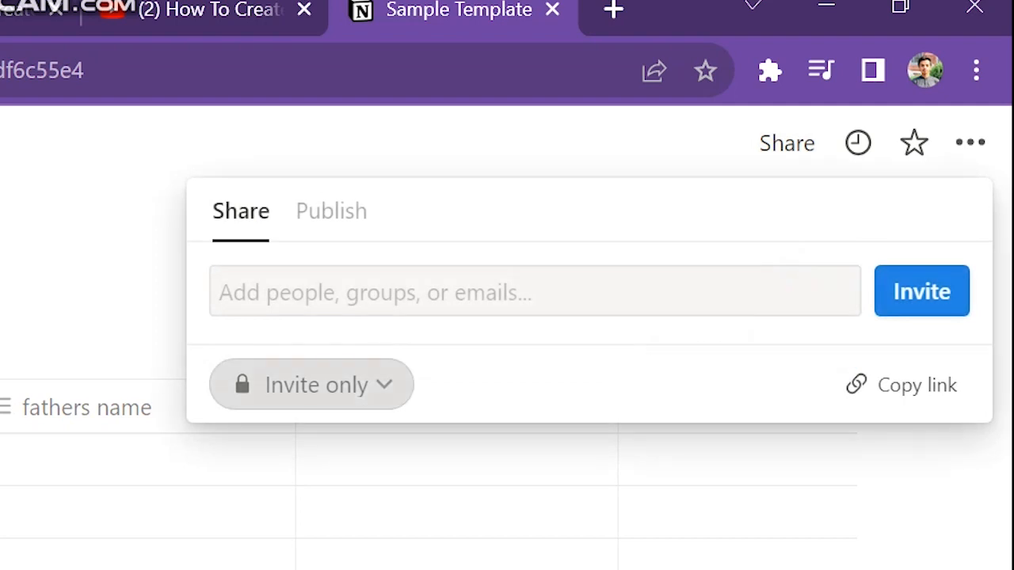
pyautogui.click(310, 384)
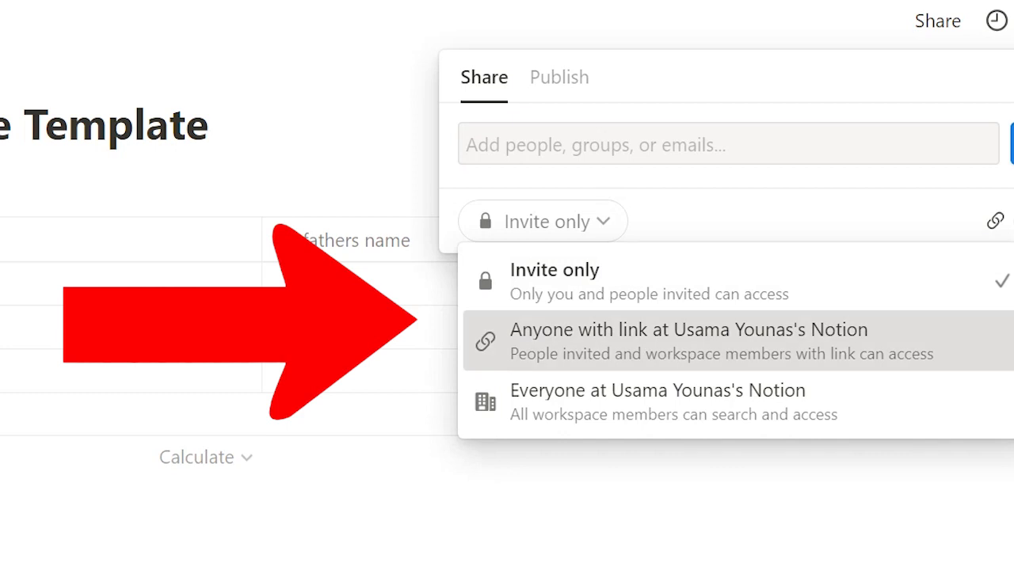
pyautogui.click(688, 341)
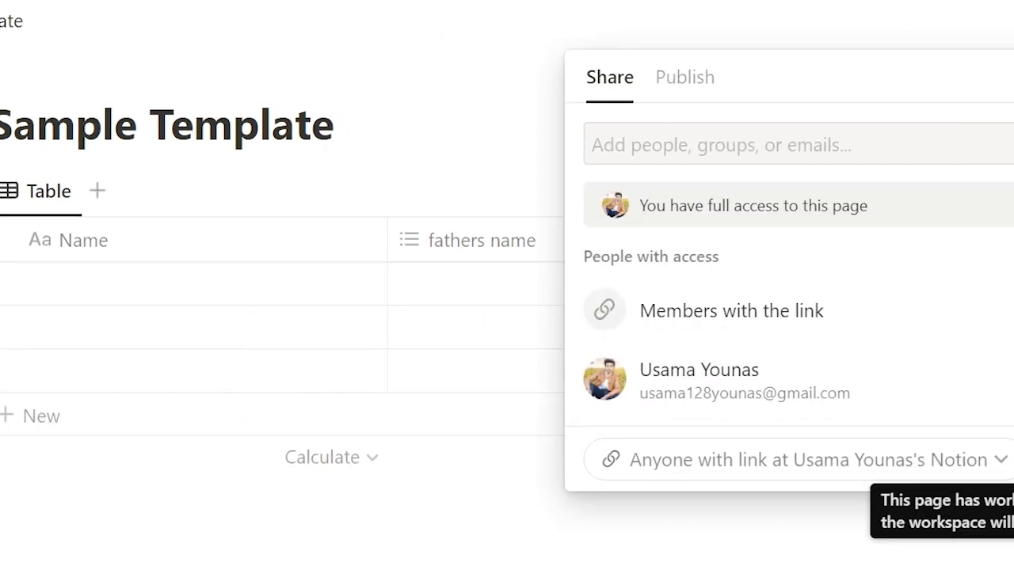